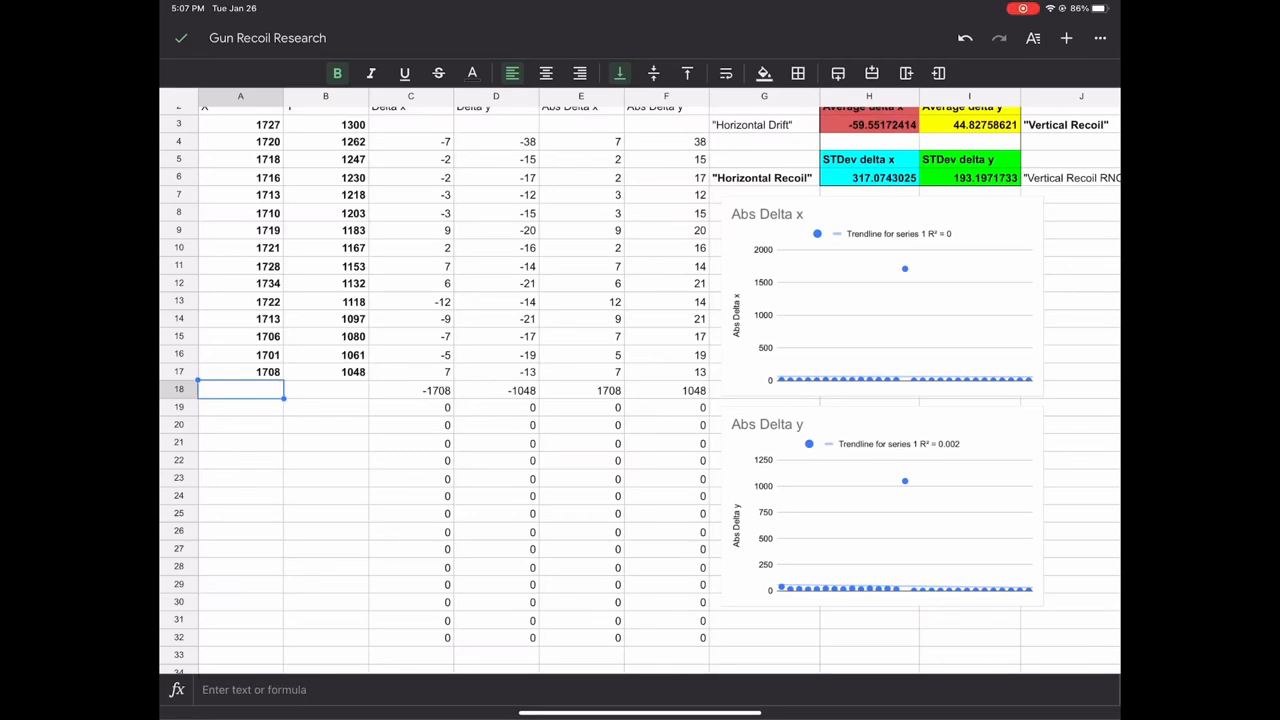
Enter rows 18–21 coordinates: 1712,1032; 1702,1011; 1696,944; 1681,977.
type("1712")
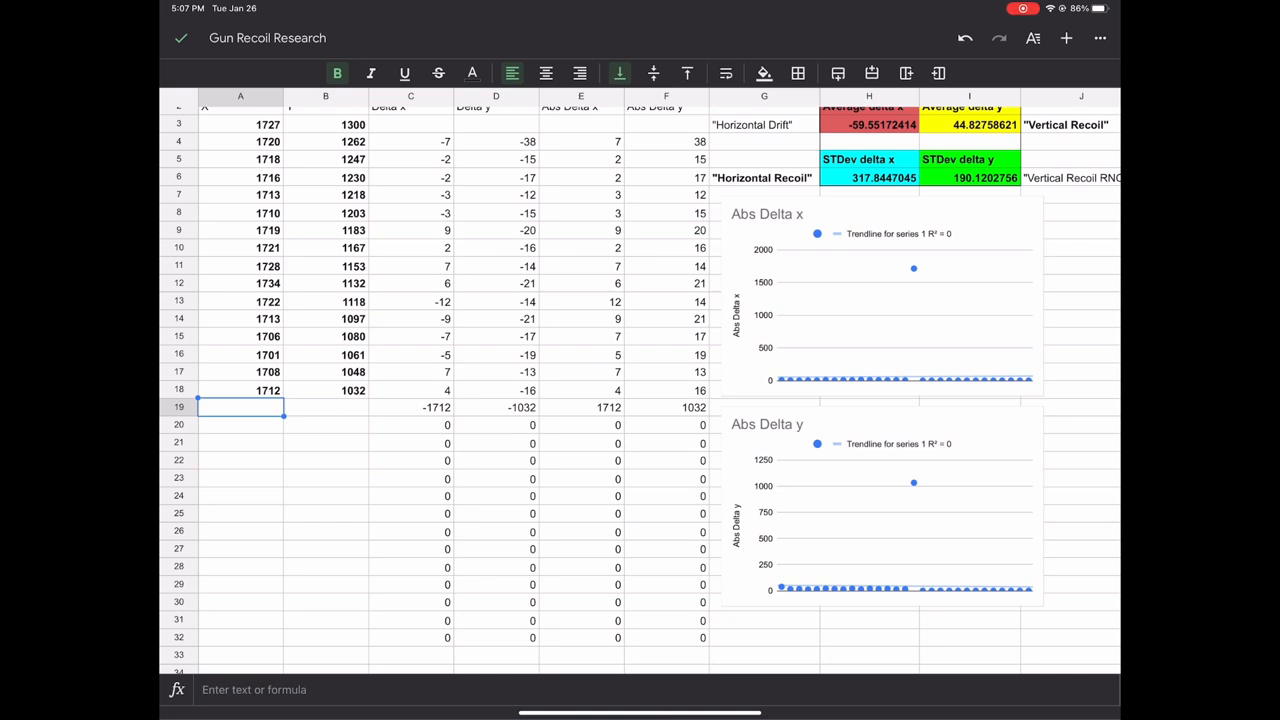
type("1702")
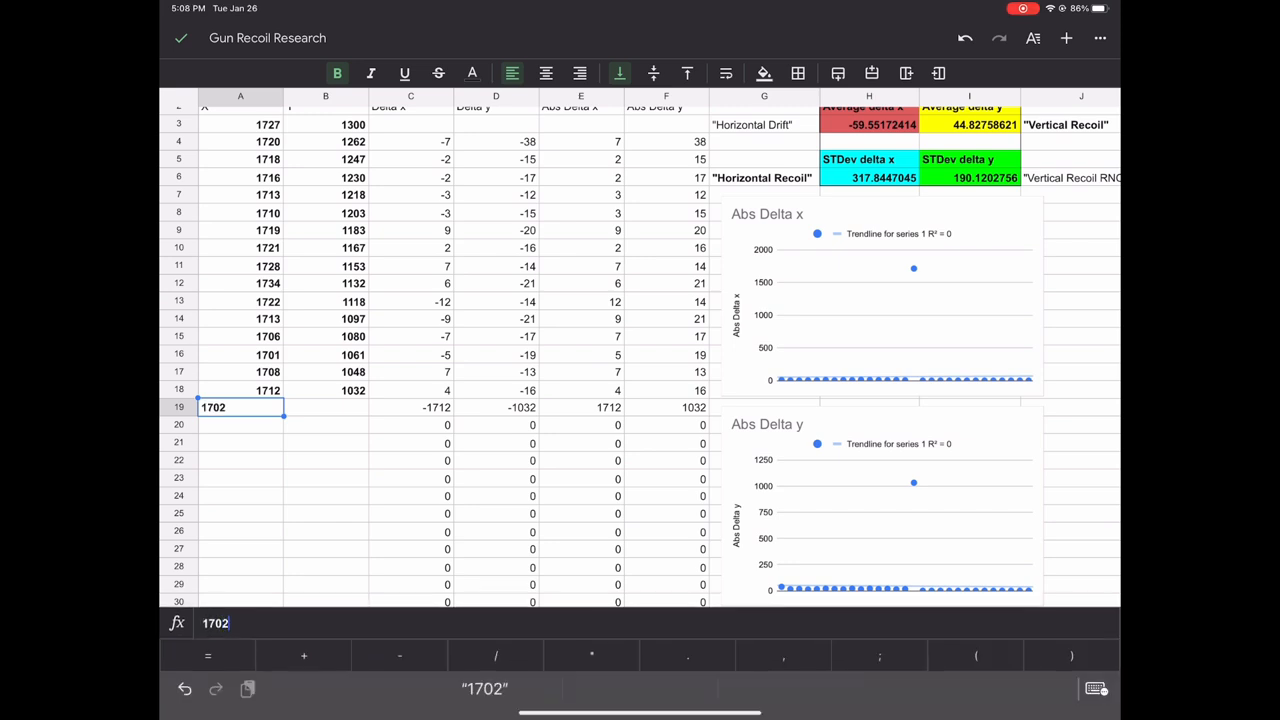
key("enter")
type("101")
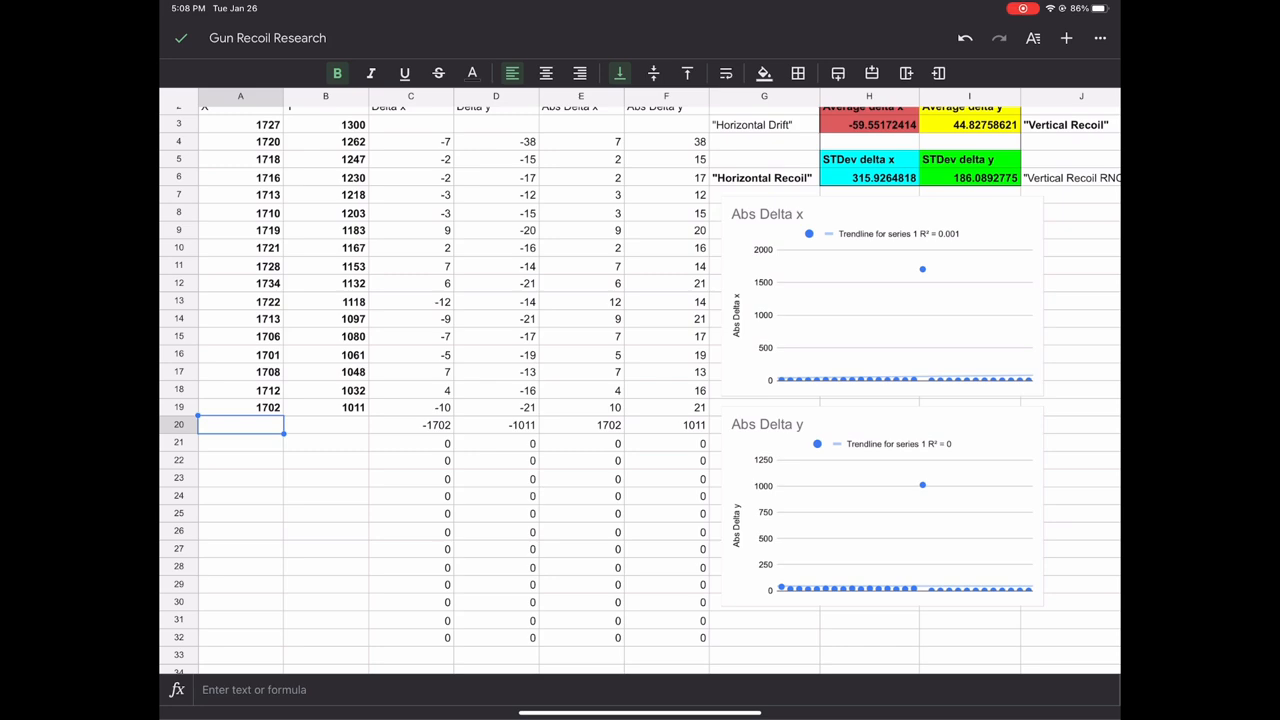
type("168")
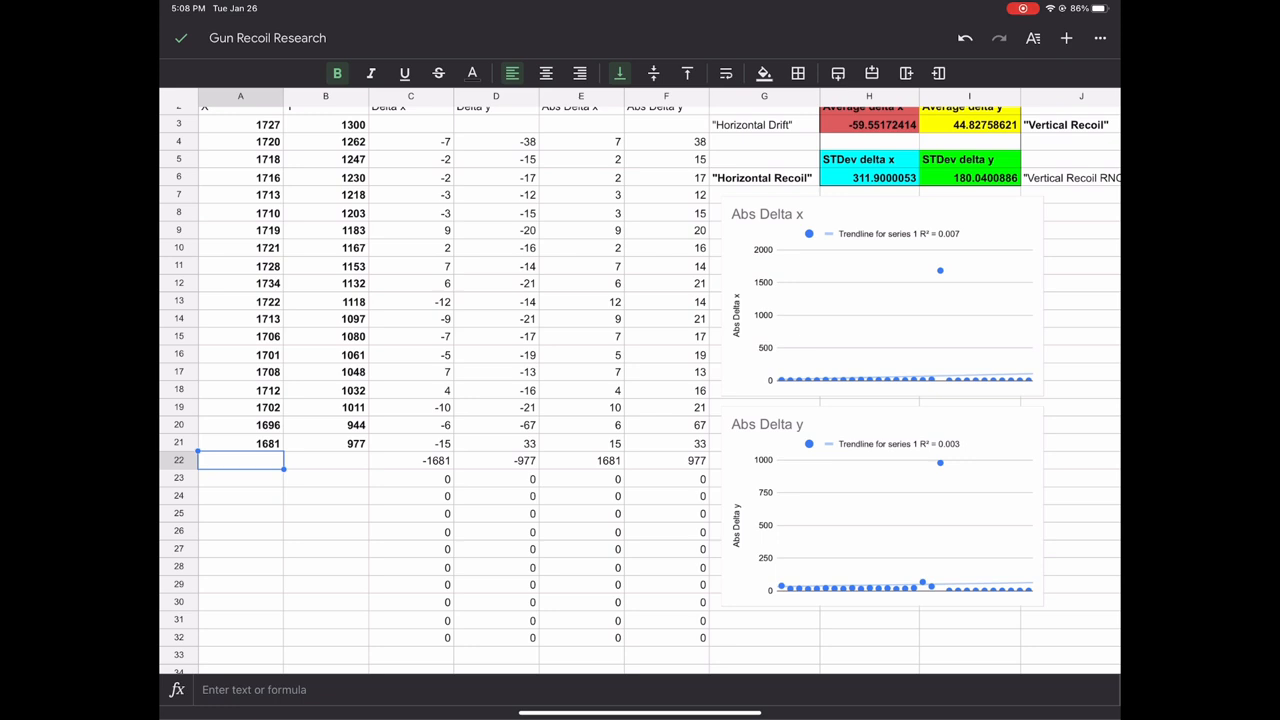
type("1")
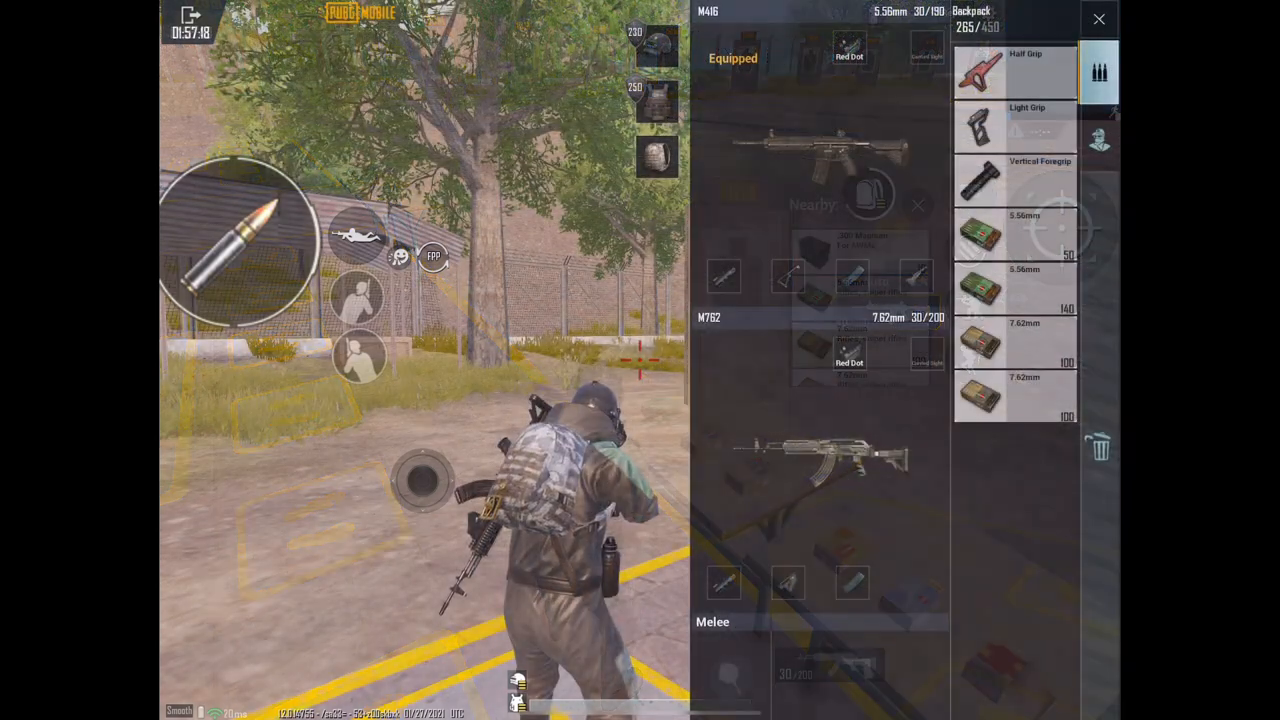
Collect the Thumb, Half, Light, Vertical and Angled grips and face the 10M target.
left_click(980, 340)
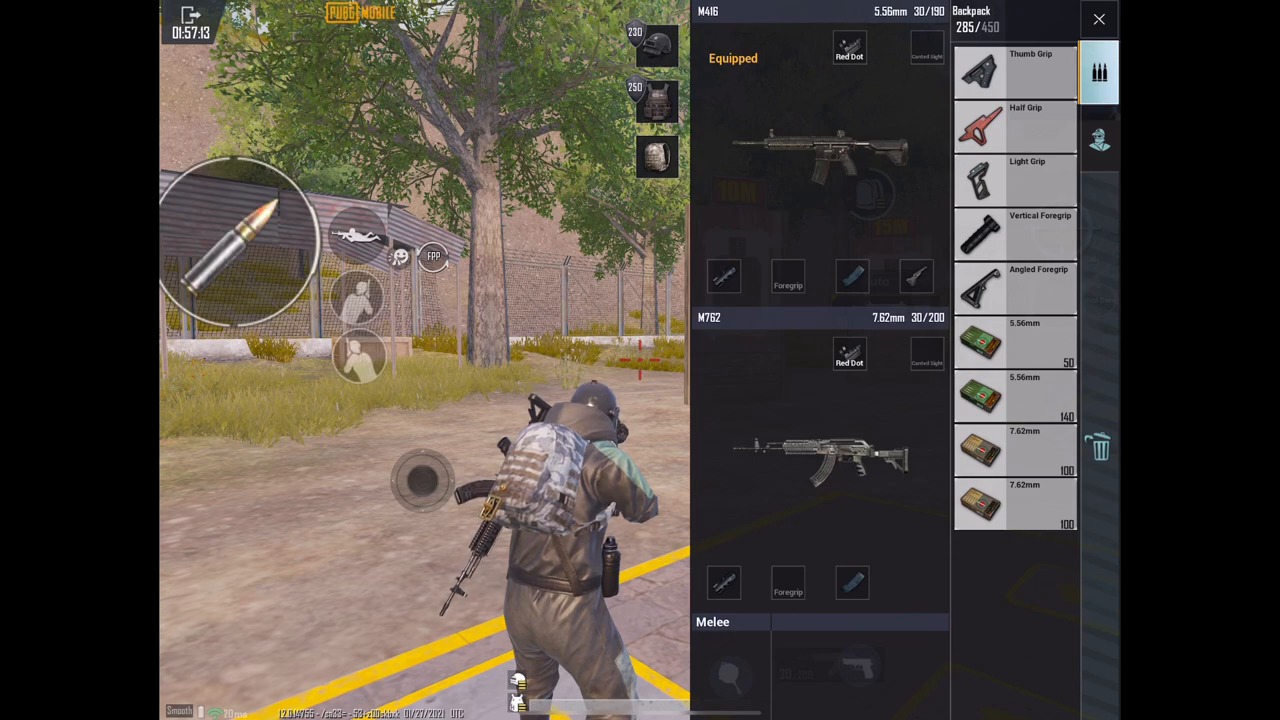
left_click(1099, 19)
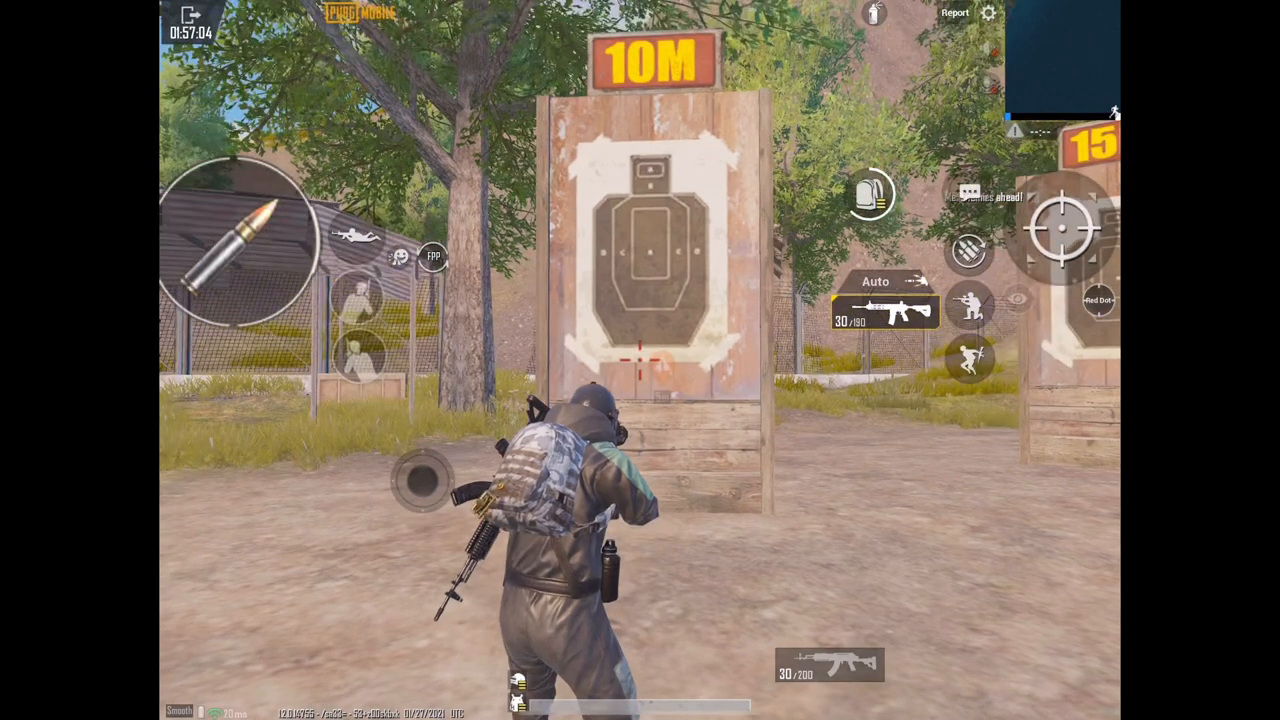
left_click(1065, 230)
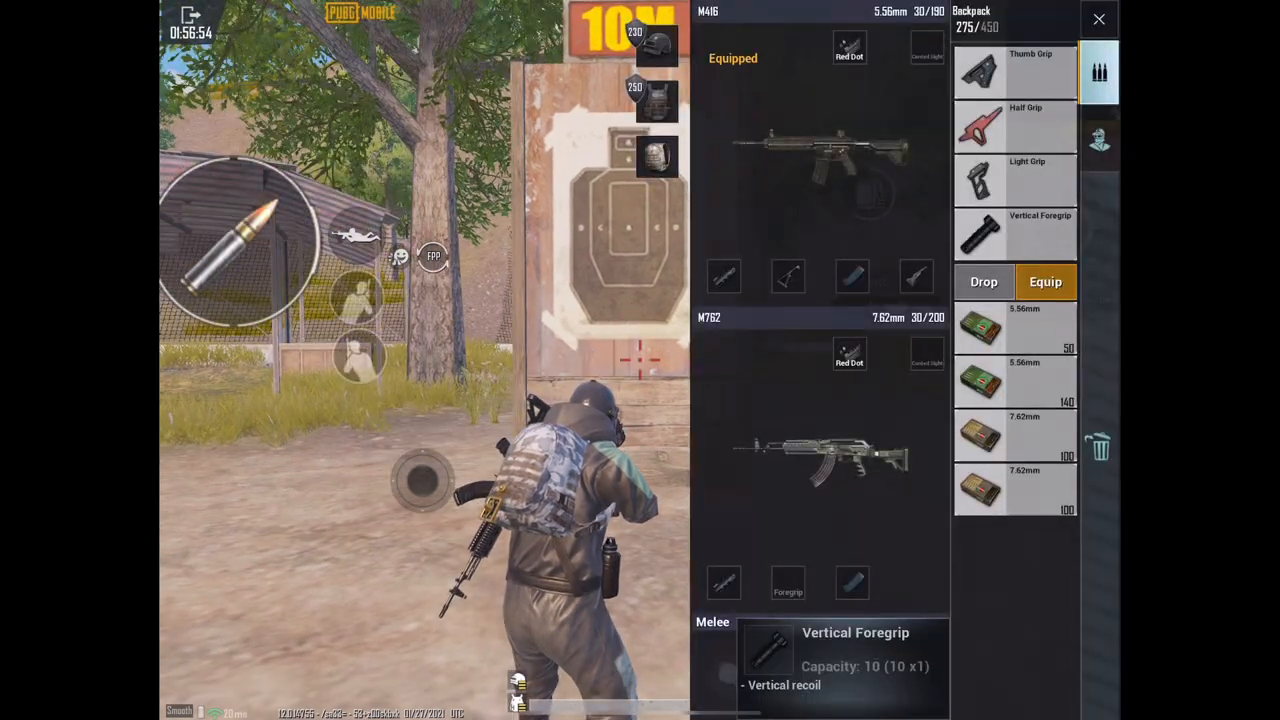
Equip a foregrip on the M416 and fire a test spray at the 10M target.
left_click(1098, 19)
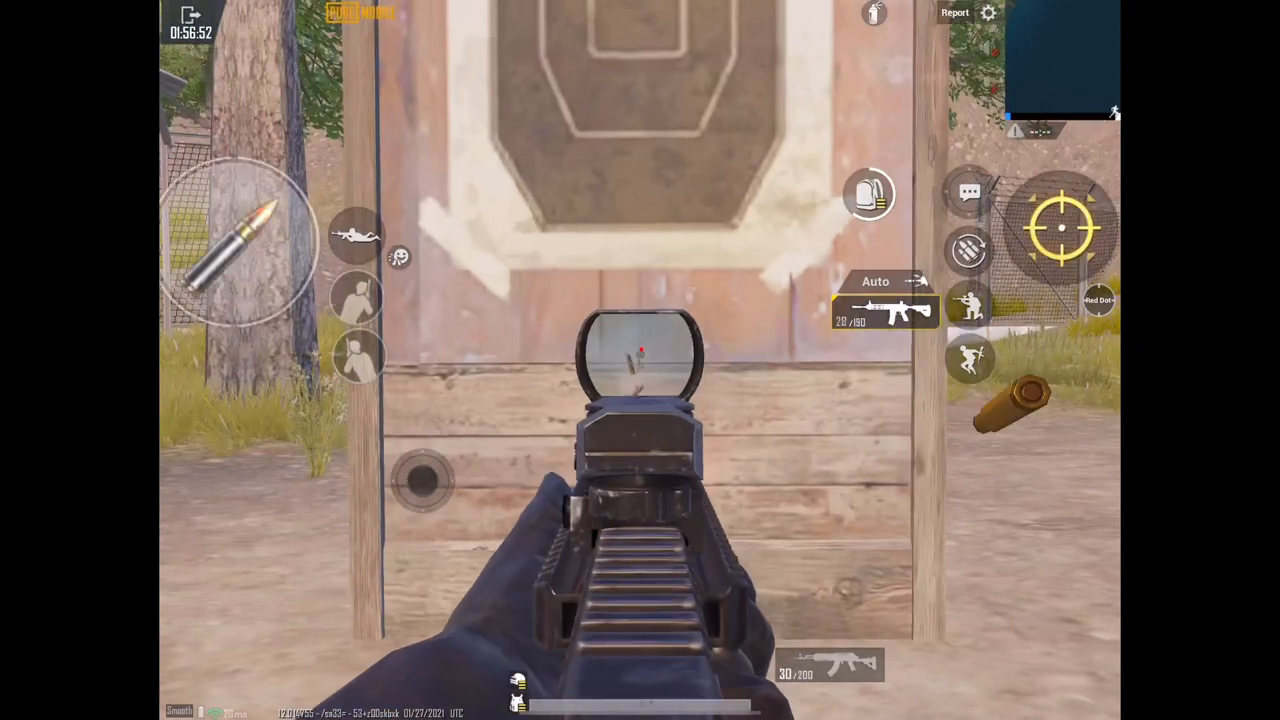
left_click(1065, 228)
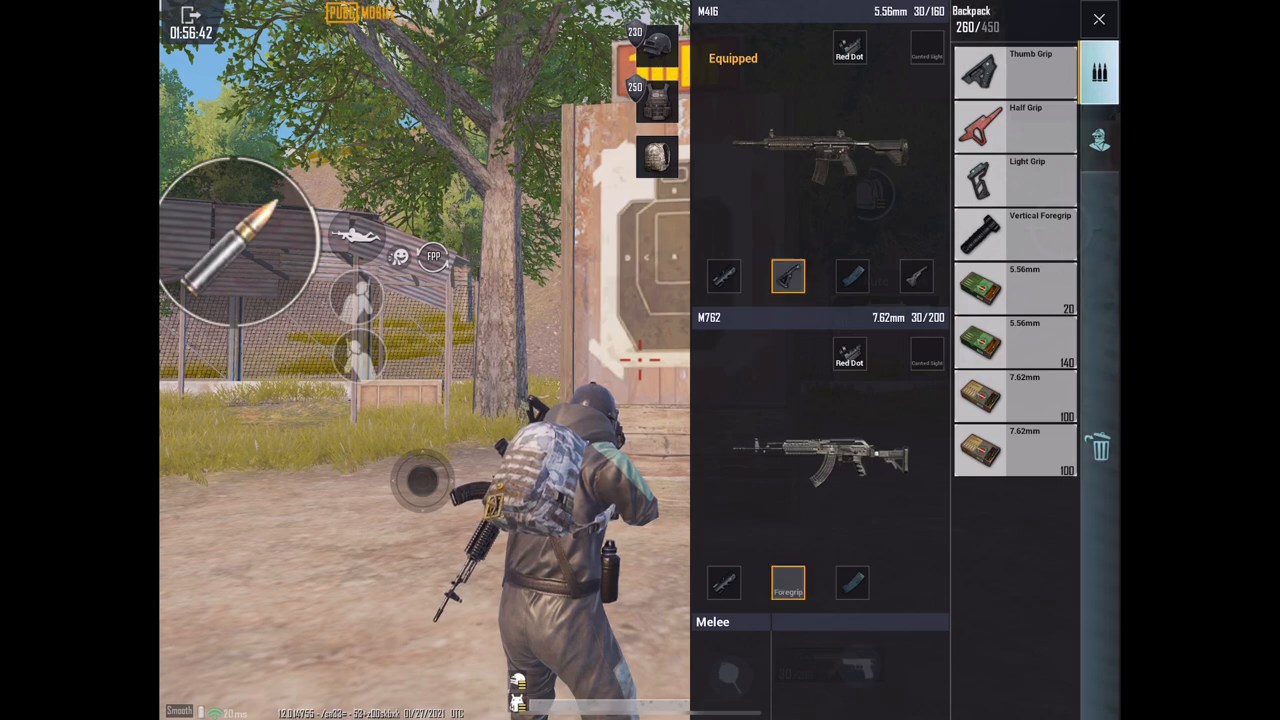
left_click(1099, 19)
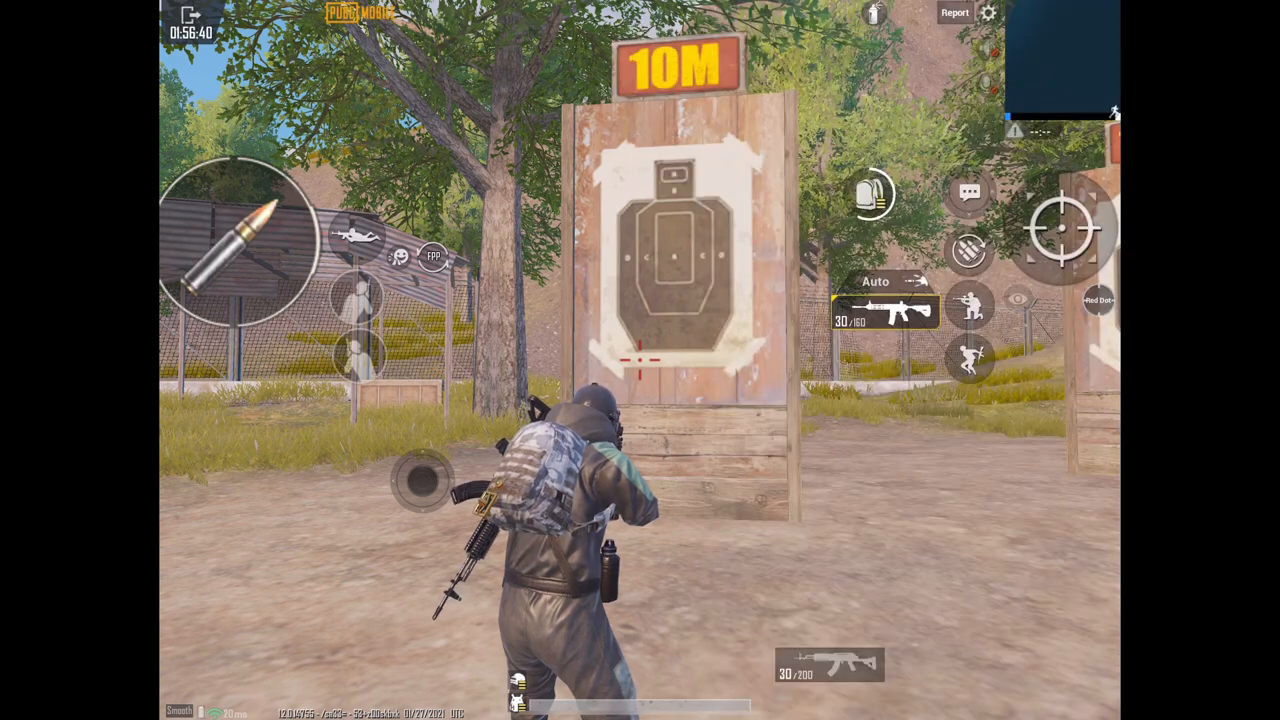
left_click(1065, 228)
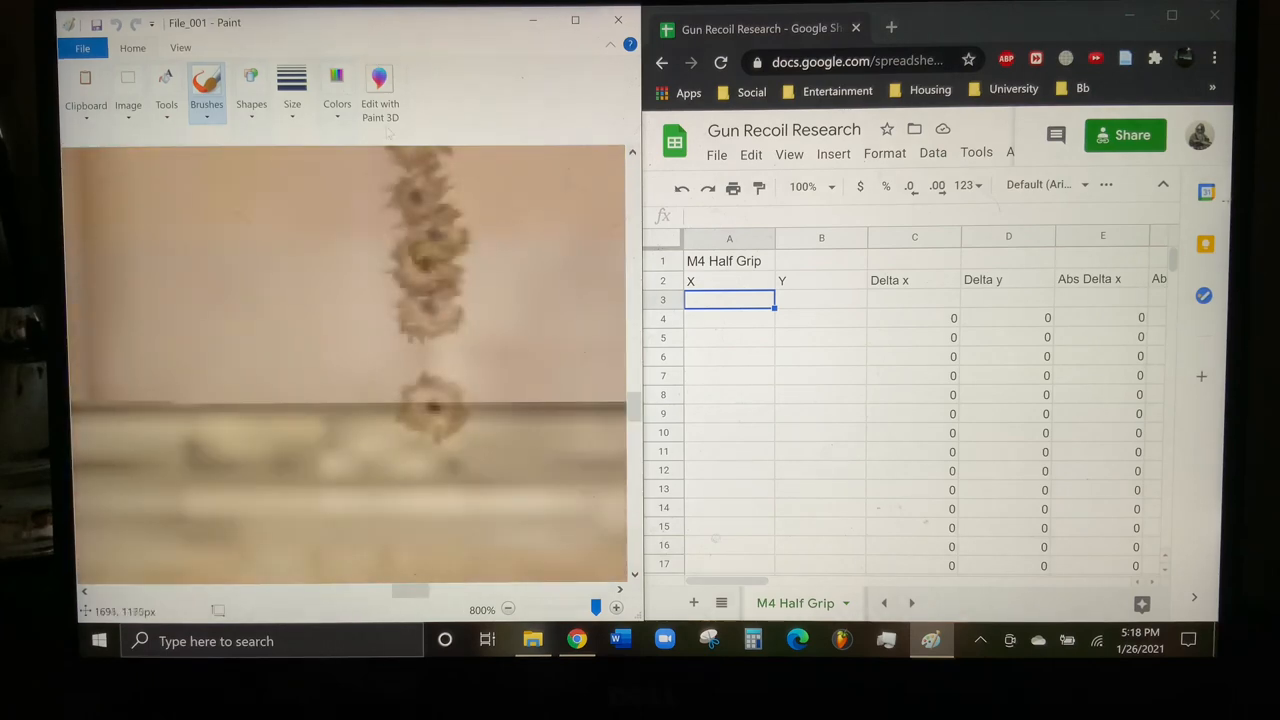
Mark the lowest bullet hole with a red arrow in Paint.
left_click(336, 90)
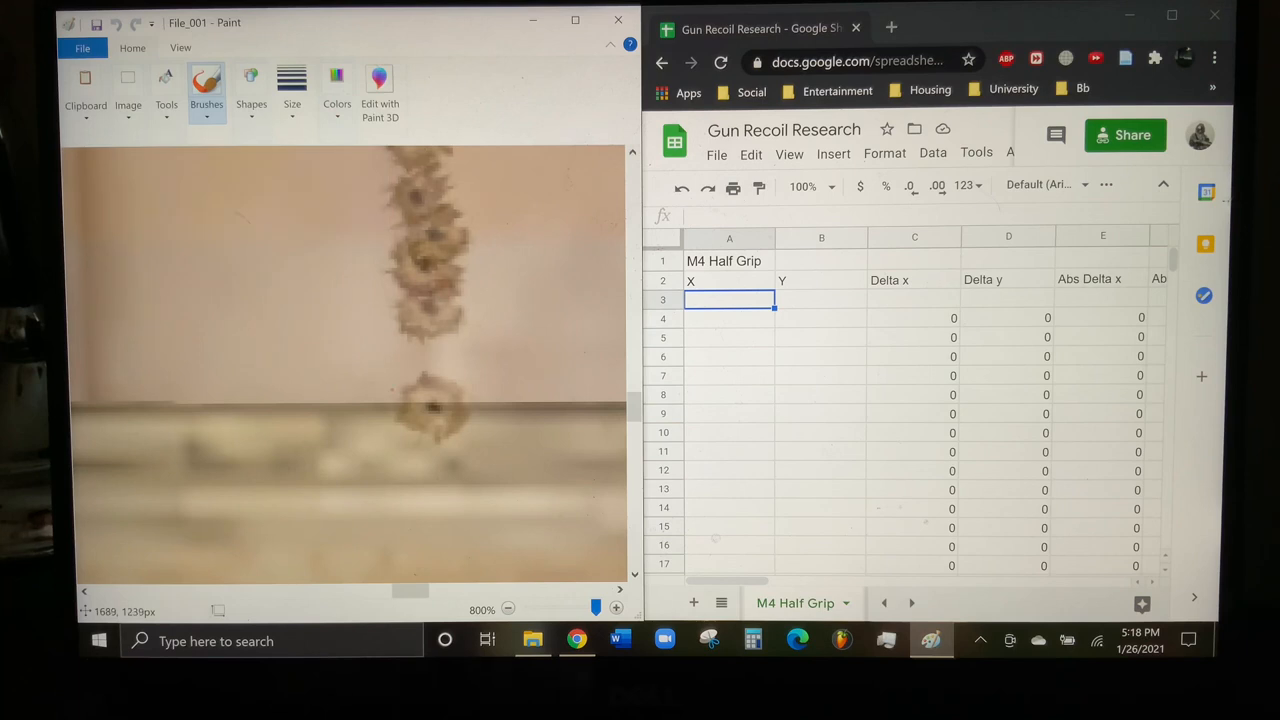
left_click(432, 408)
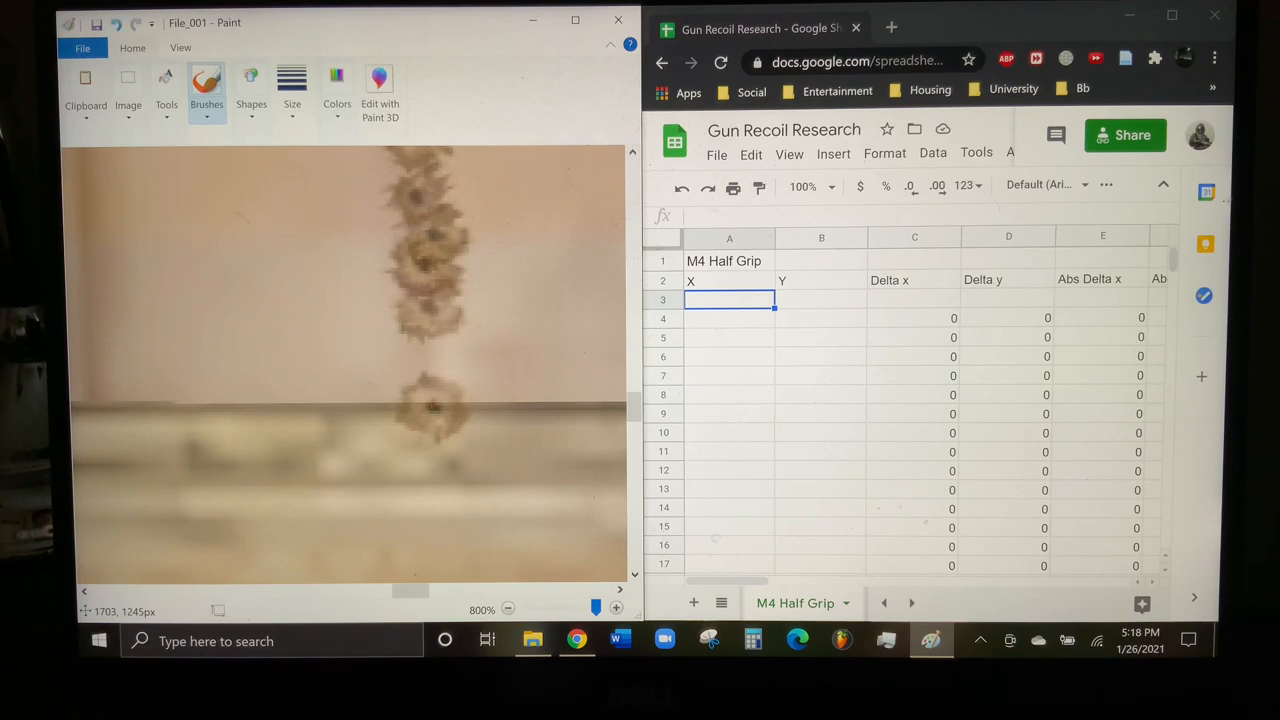
left_click_drag(435, 410, 590, 310)
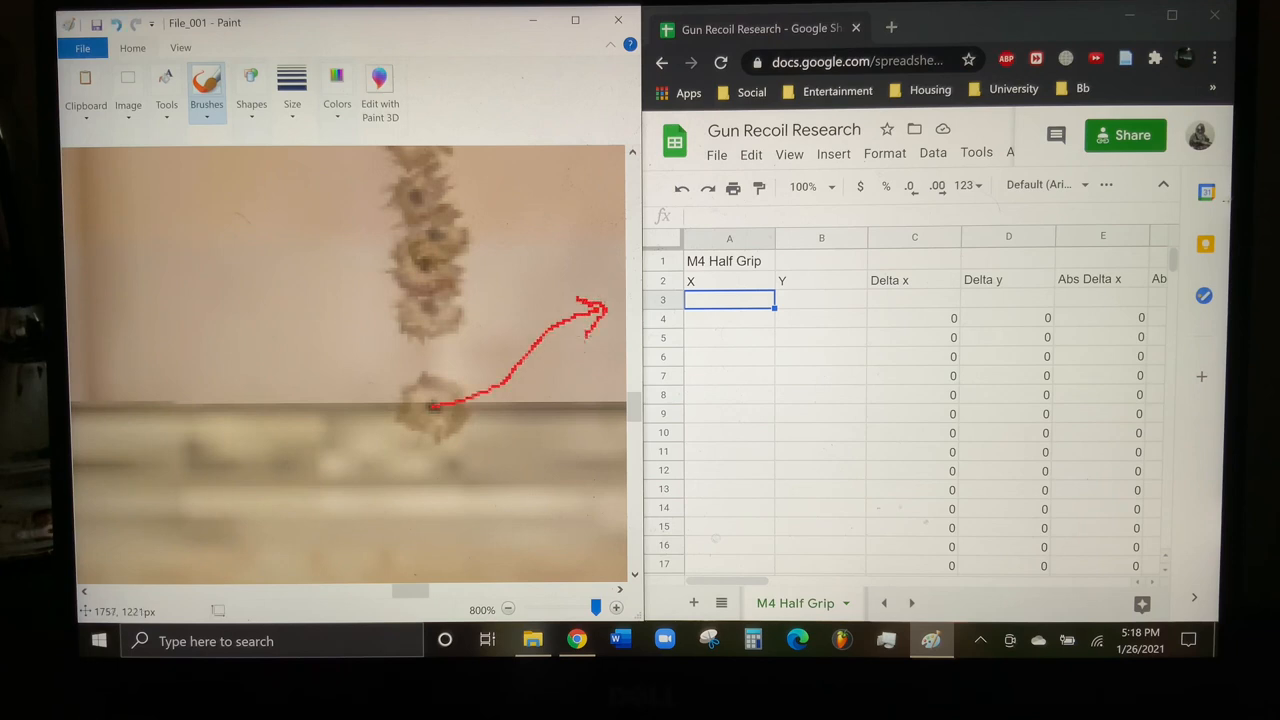
Record the first hole at X 1703, Y 1245 in row 3 and start row 4.
type("1")
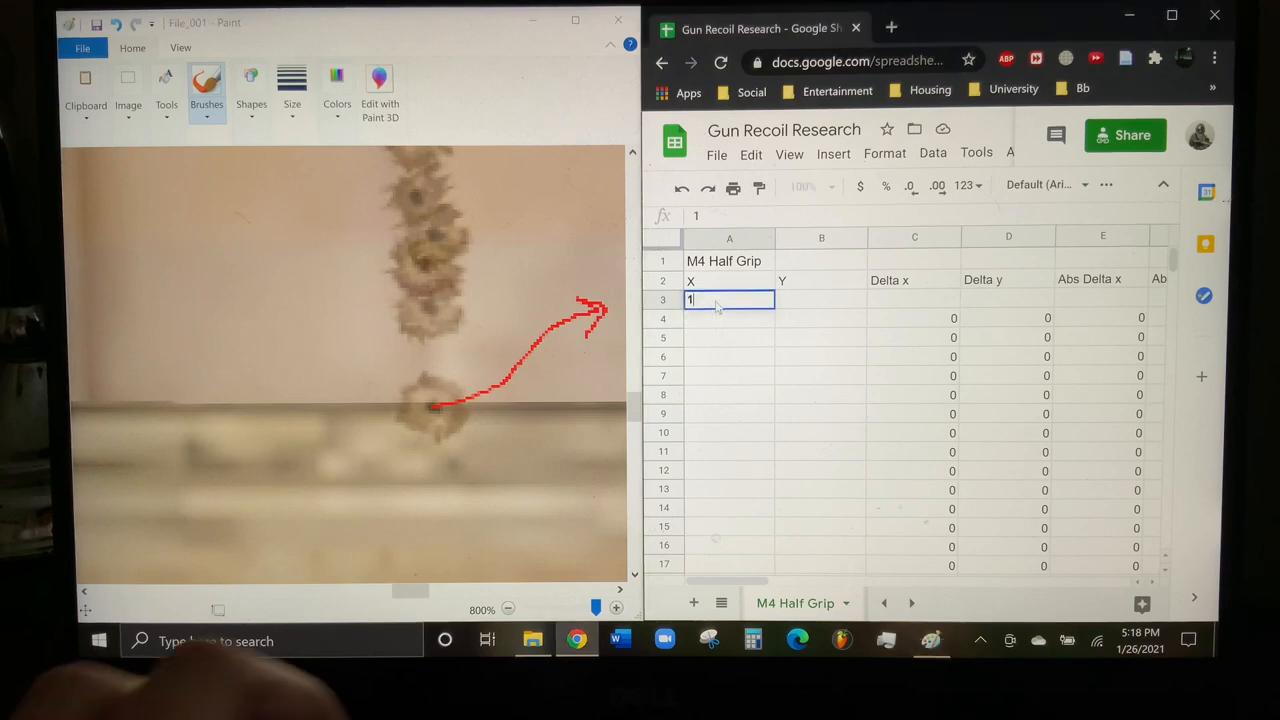
type("1703")
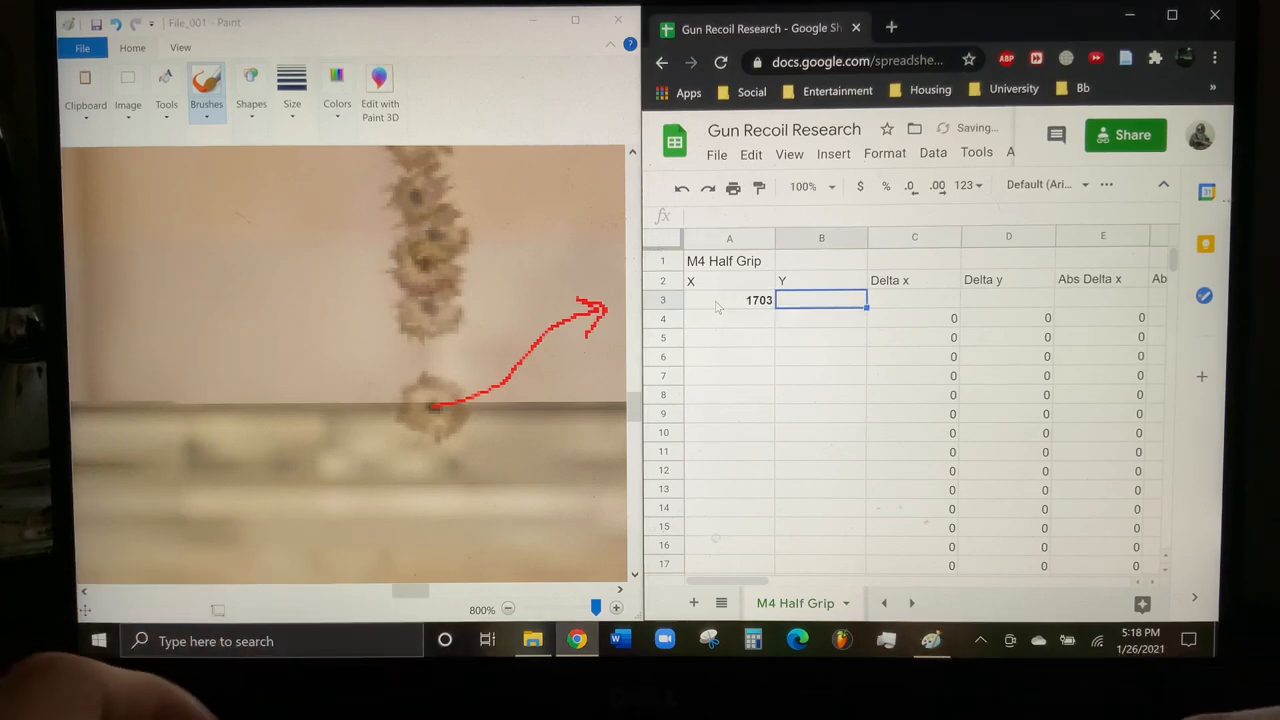
type("124")
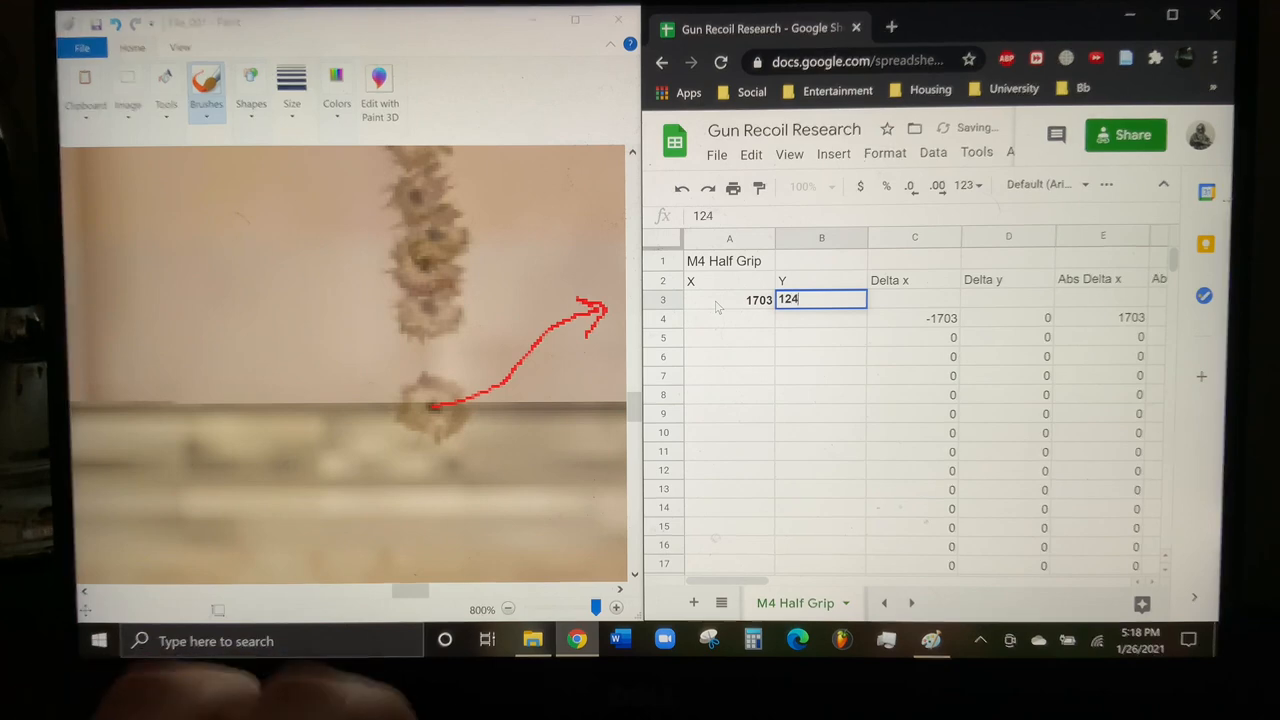
key("enter")
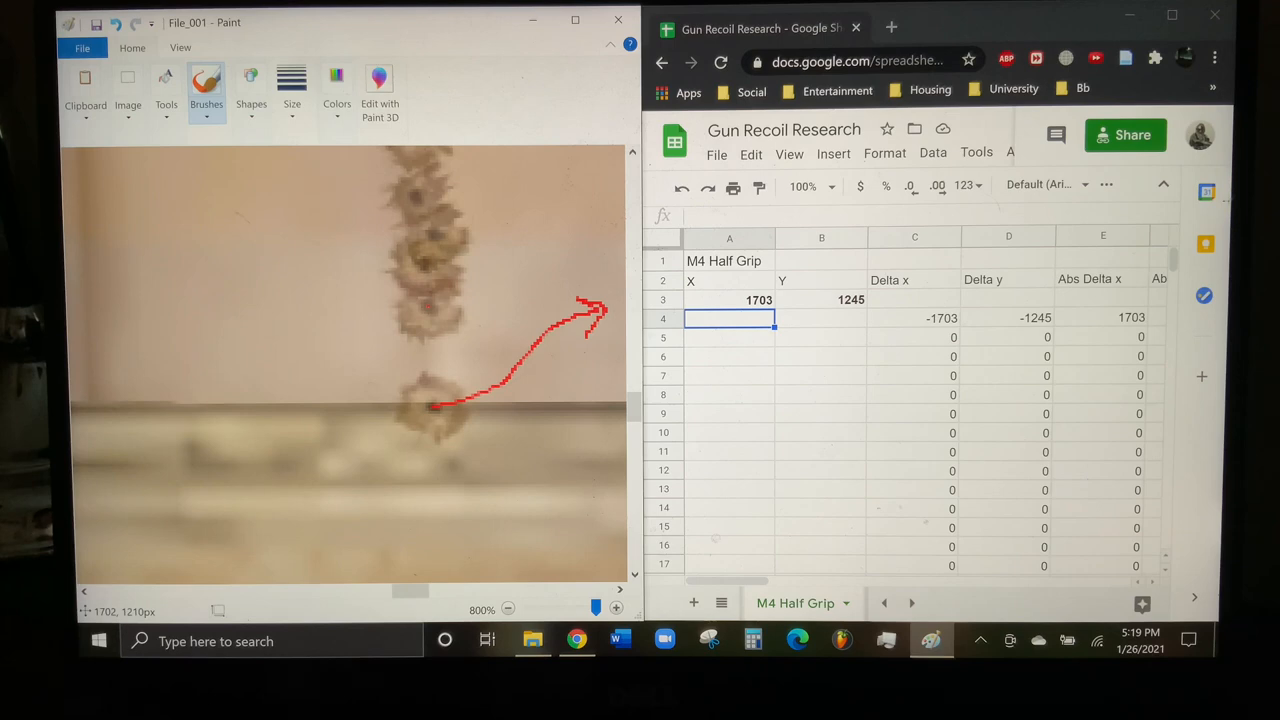
mouse_move(547, 318)
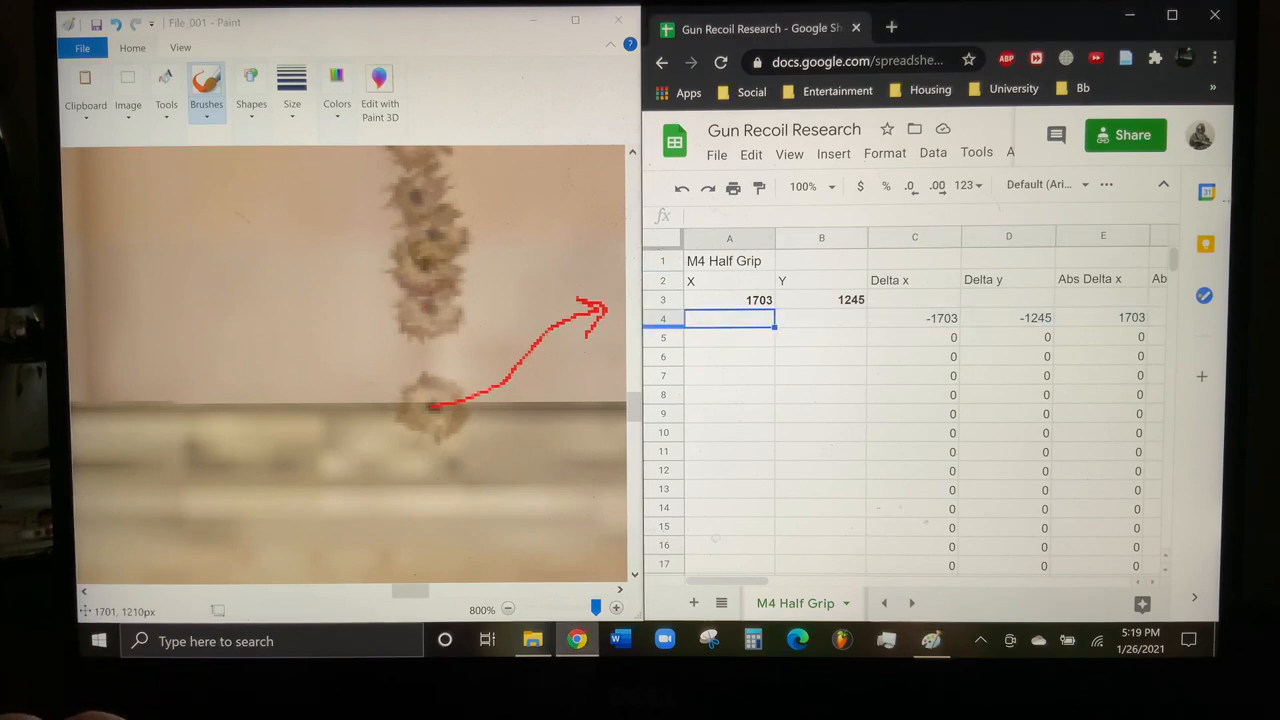
type("1")
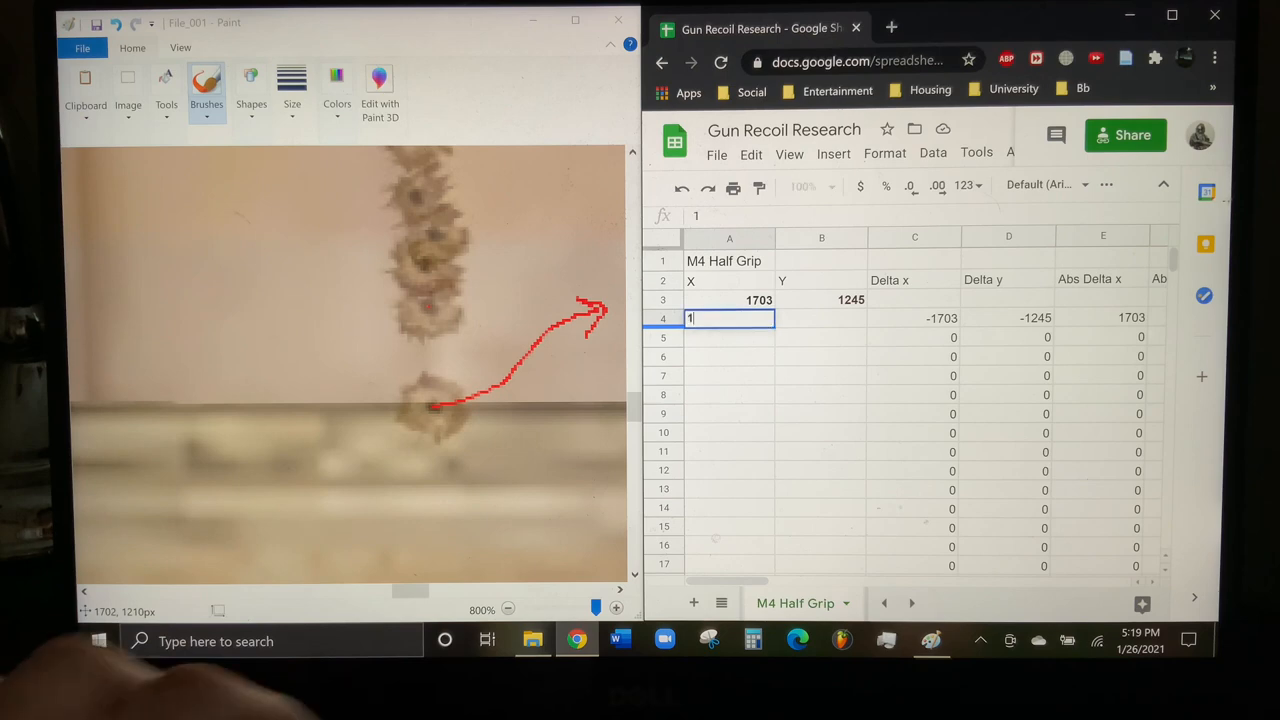
type("702")
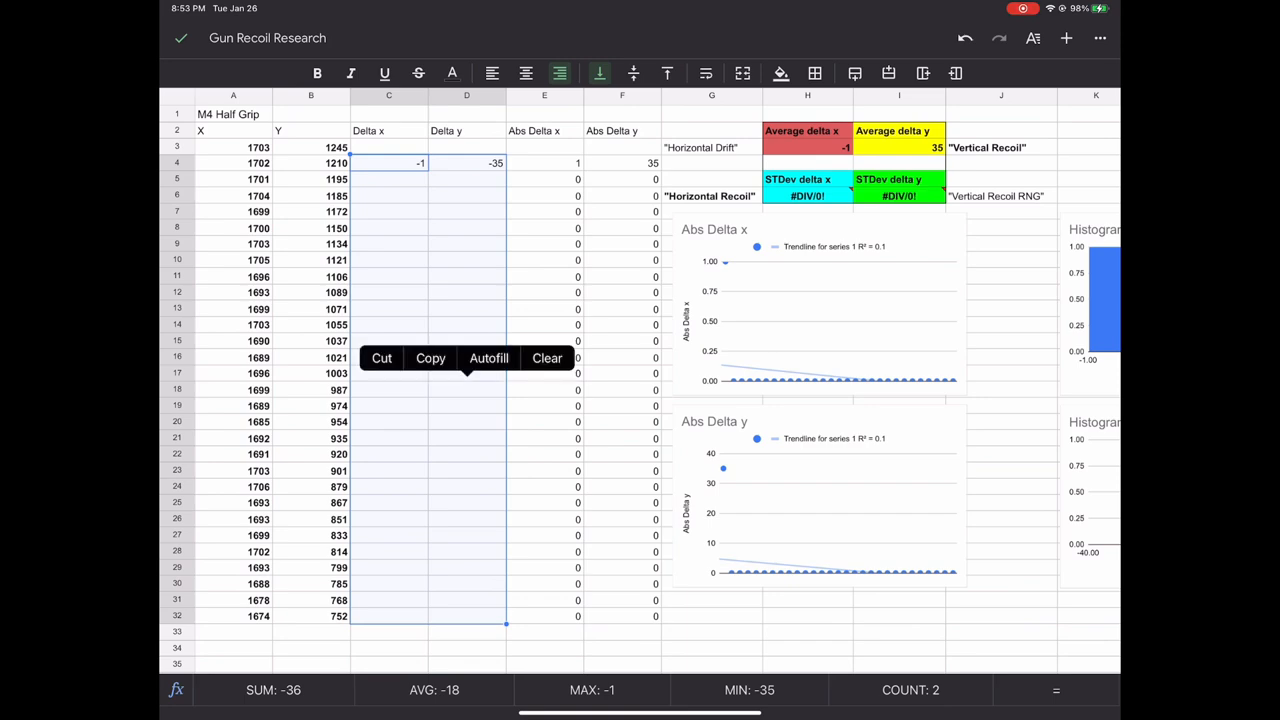
Show the grip comparison sheet with recoil metrics and highlighted best values.
left_click(488, 358)
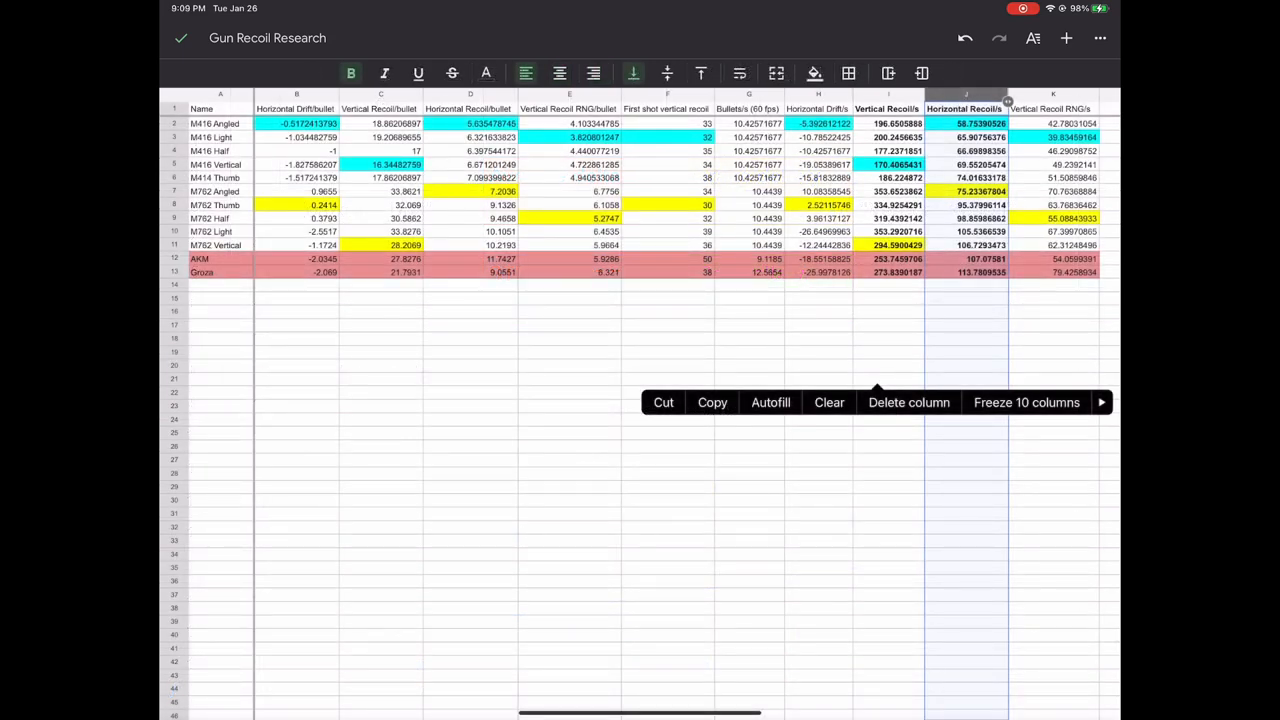
left_click(1102, 402)
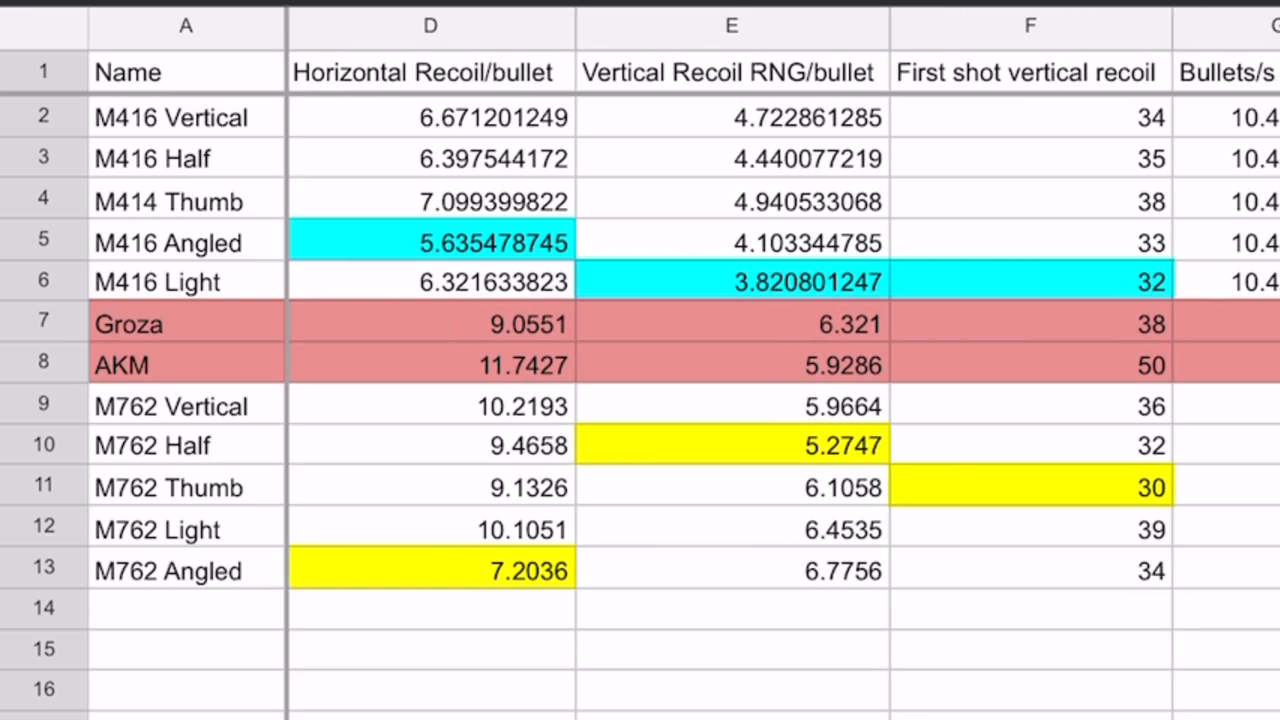
Sort grip rows by Horizontal Recoil/bullet, M416 Angled first and AKM last.
left_click(430, 27)
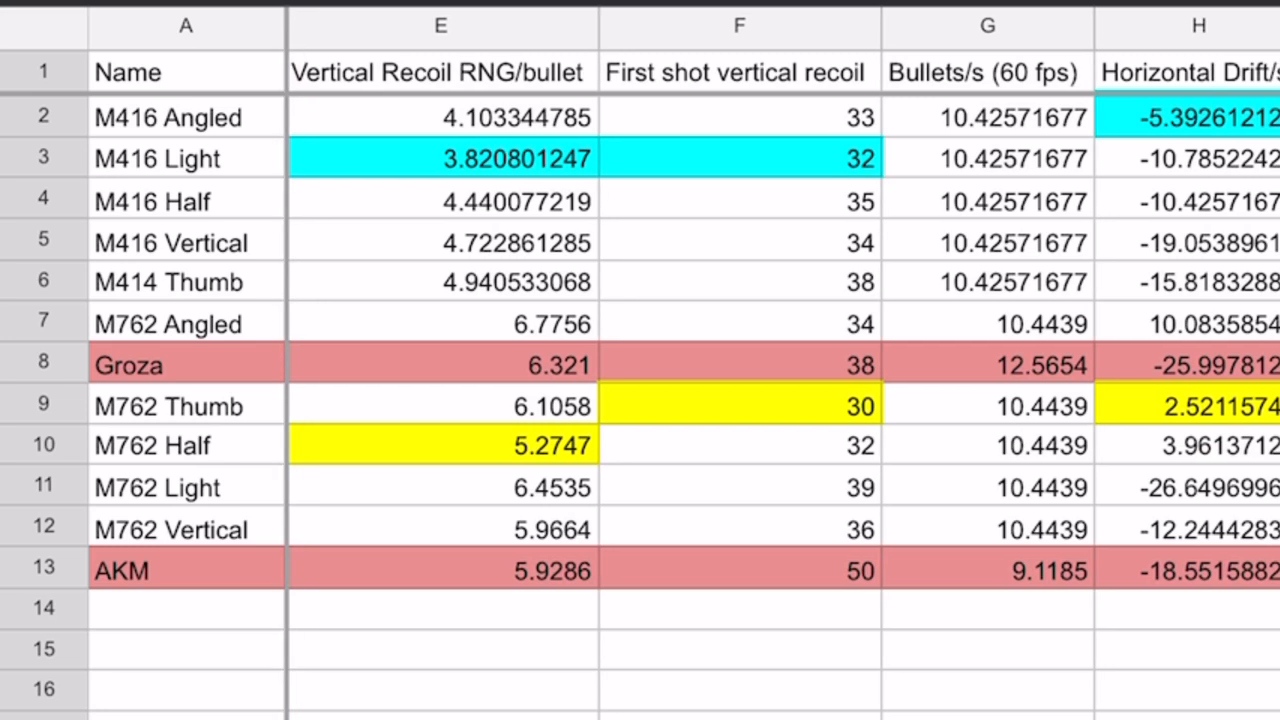
Sort grip rows by Vertical Recoil RNG/bullet, M416 Light first and M762 Angled last.
left_click(440, 26)
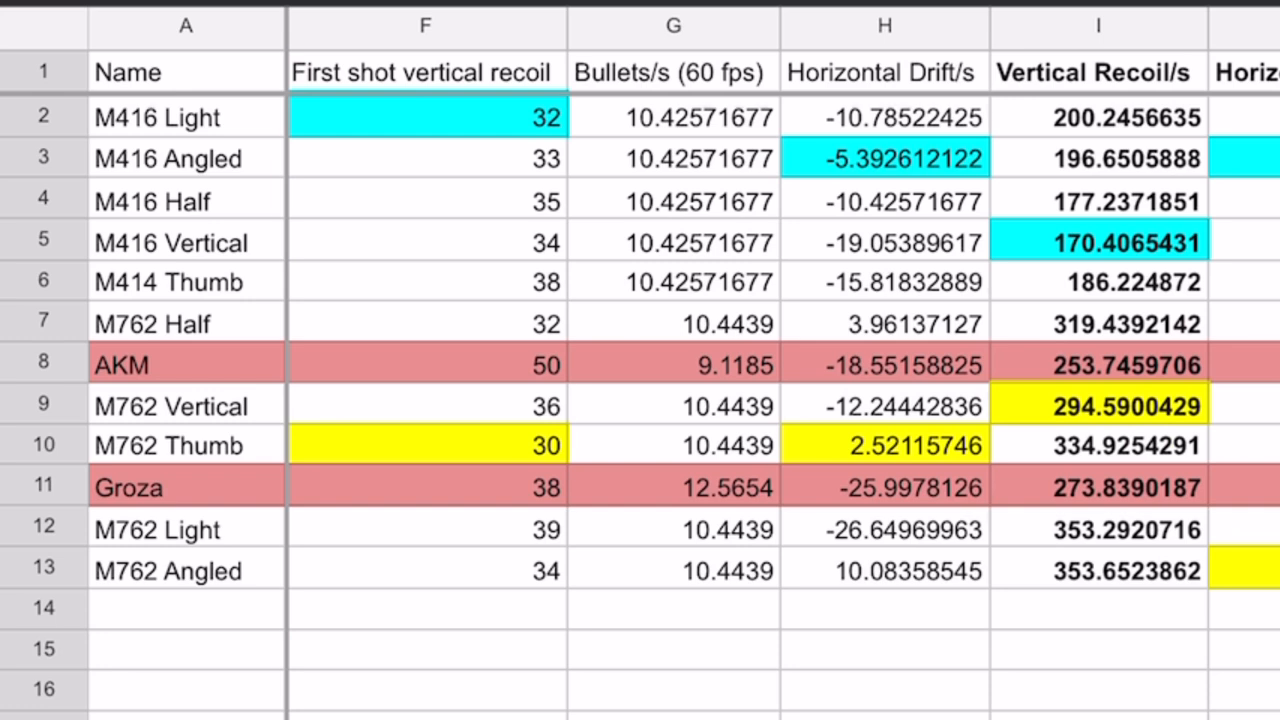
Sort by first-shot vertical recoil and add a disclaimer that this column uses one dataset.
left_click(425, 27)
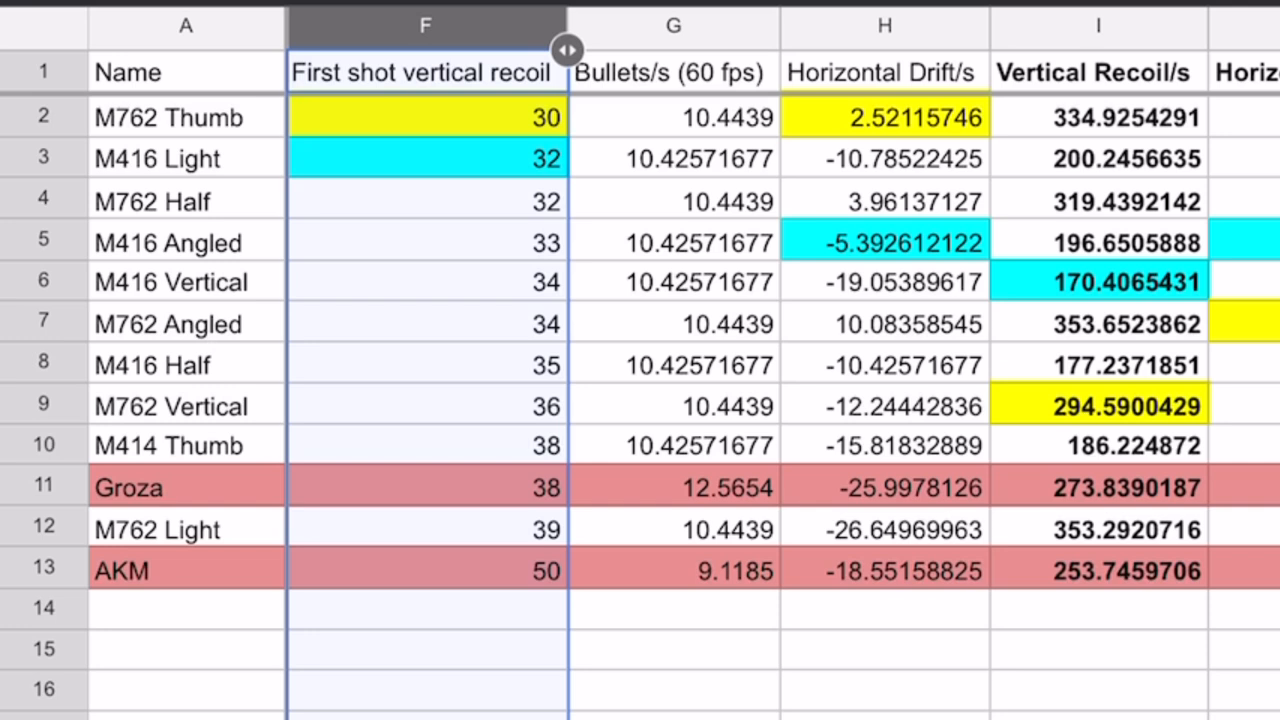
type("Another disclaimer: this column was based on one set of data, therefore not statistically significant!")
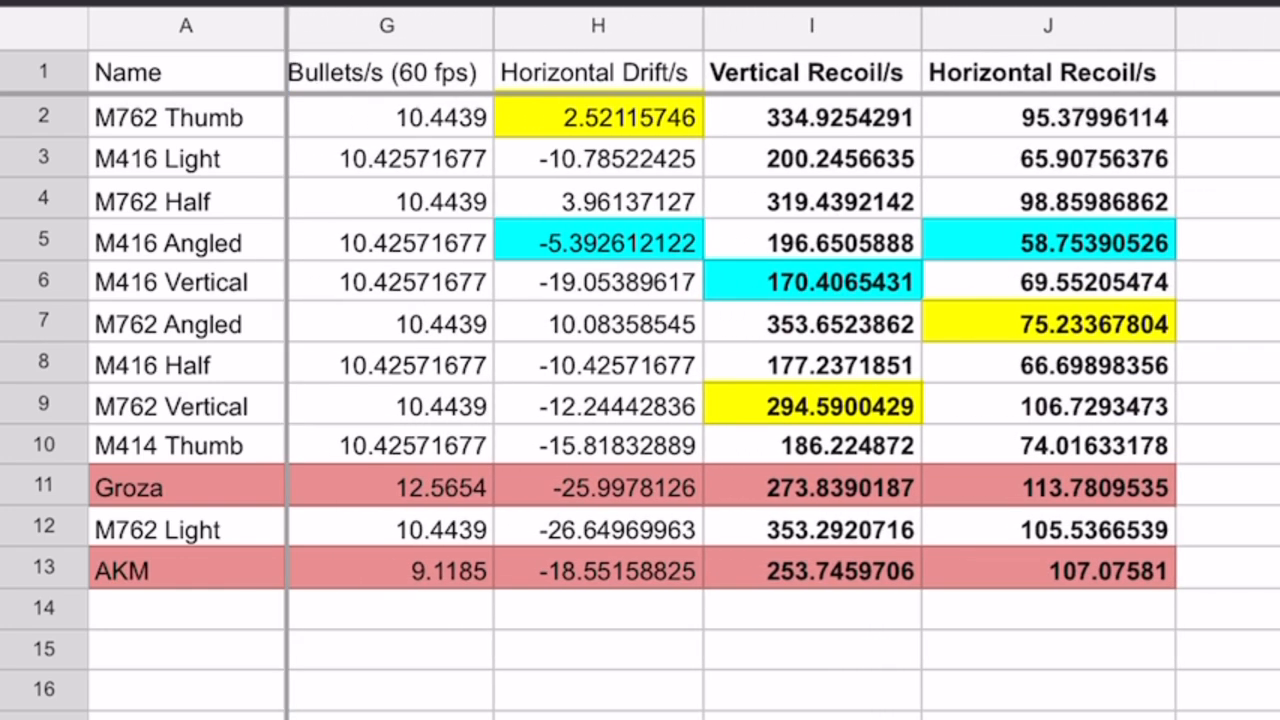
Sort grip rows by Vertical Recoil/s, then select the Horizontal Recoil/s column.
left_click(387, 26)
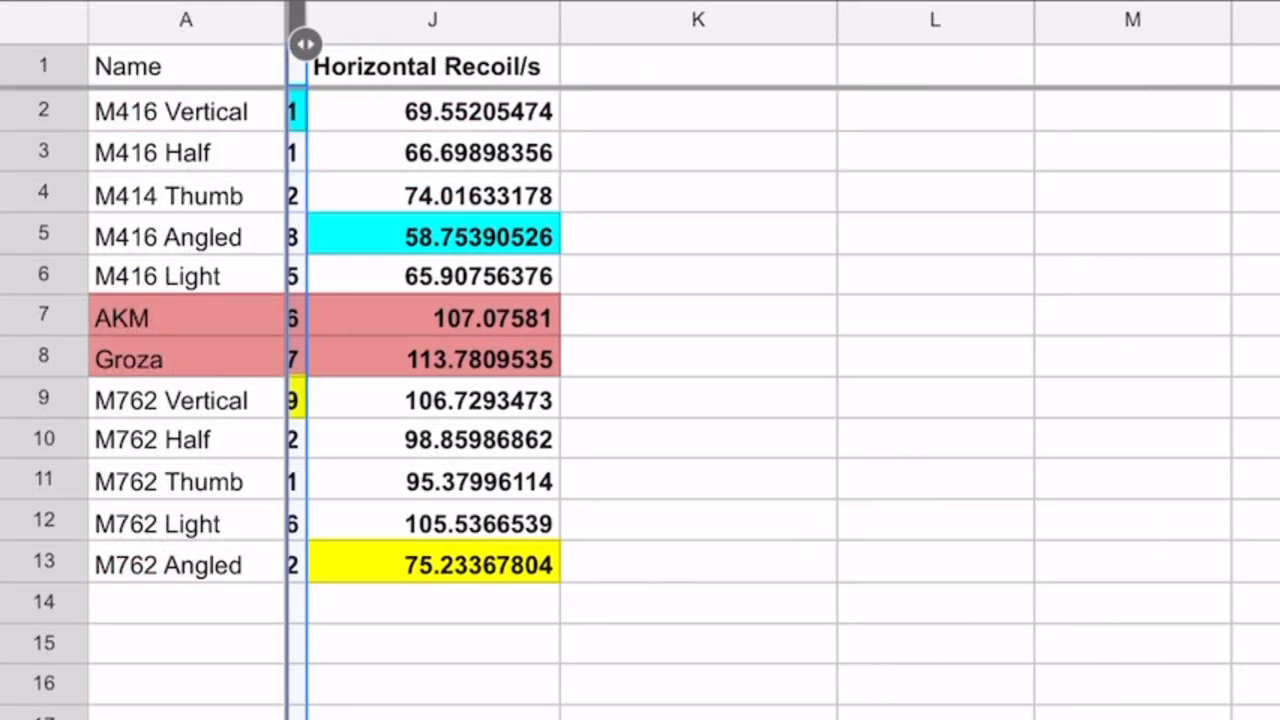
left_click(432, 20)
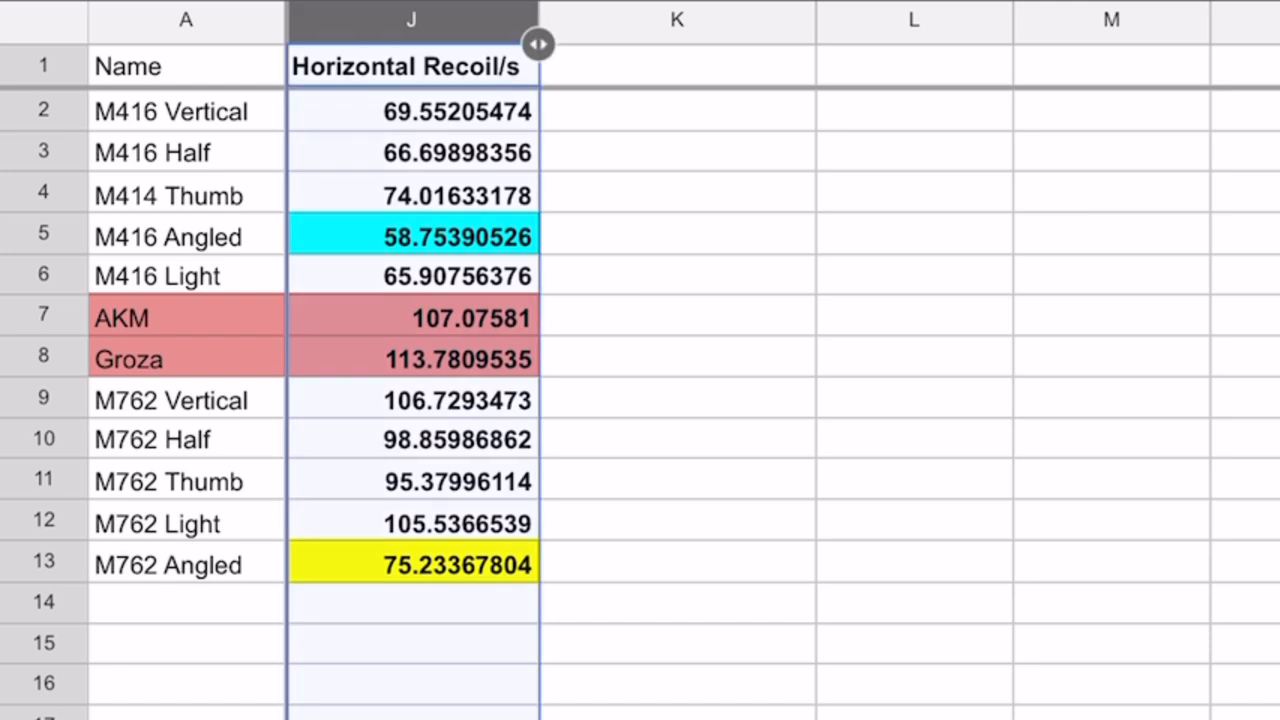